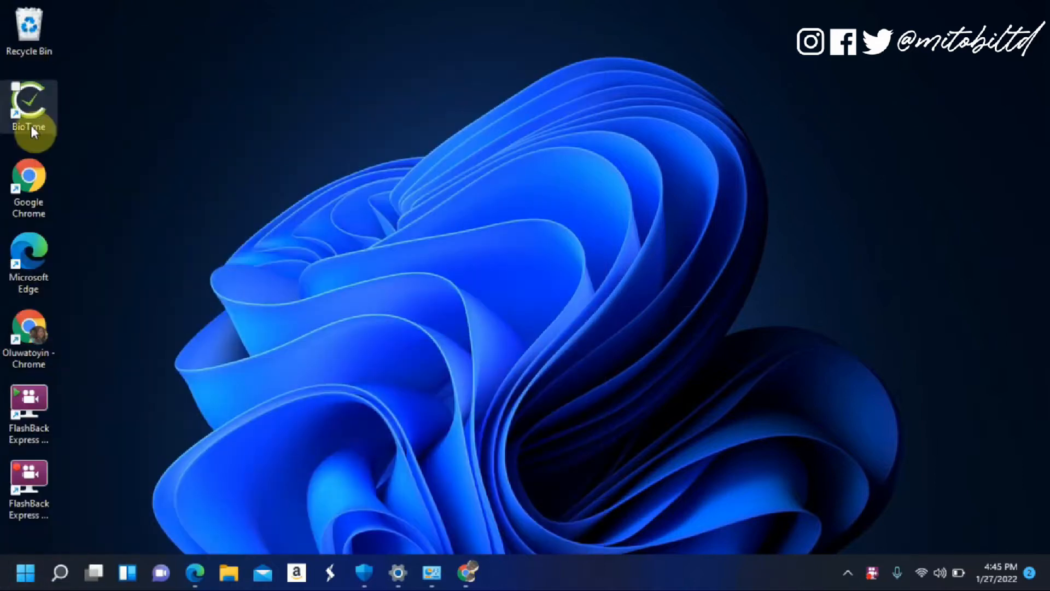
Launch BioTime 8.5 from its desktop shortcut to reach the attendance dashboard.
double_click(29, 107)
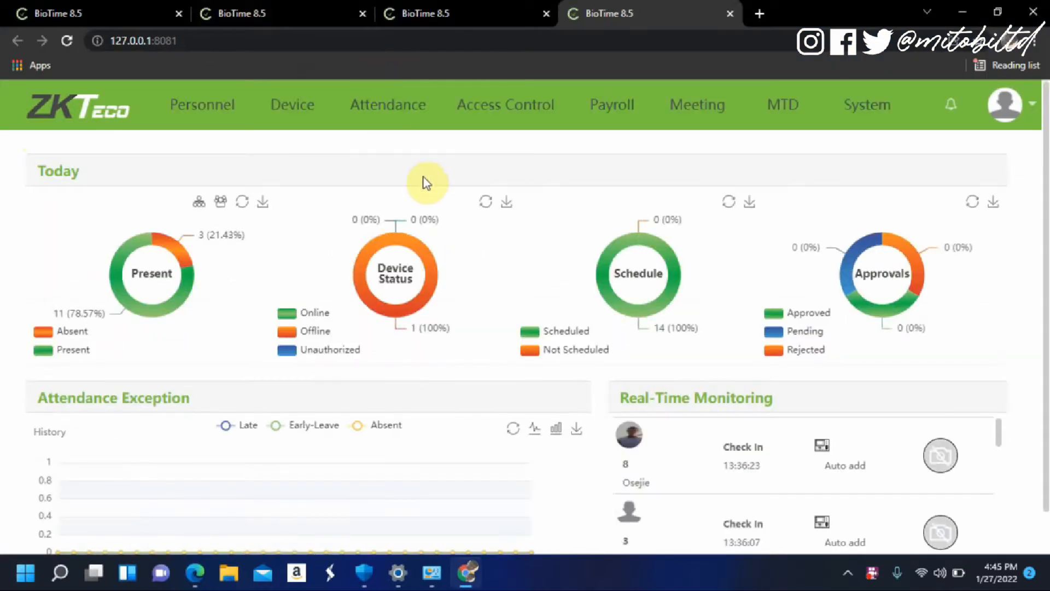
mouse_move(570, 175)
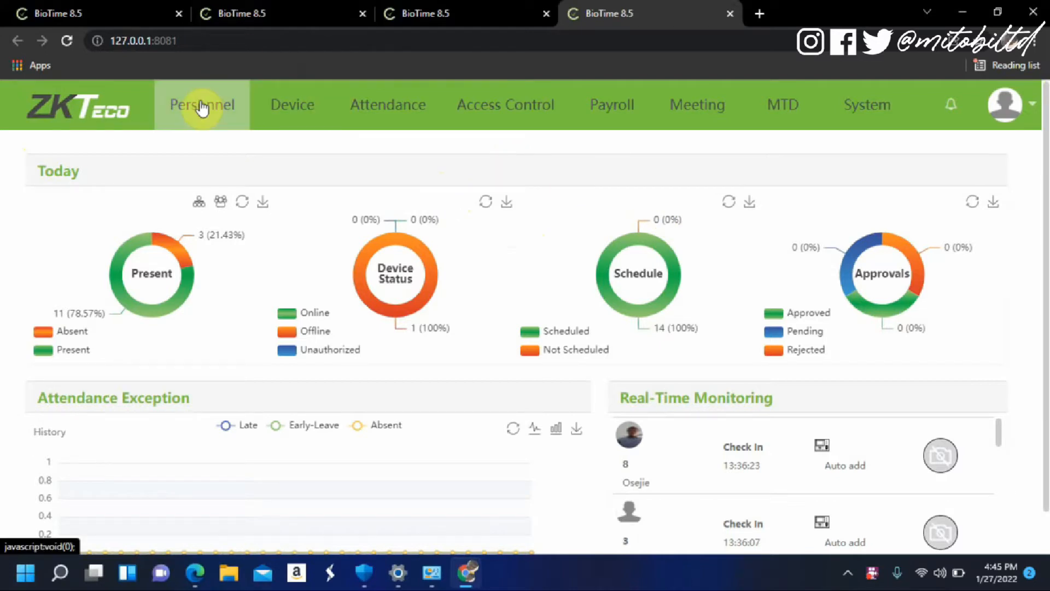
Go to the Attendance module and expand the Monthly Report section in the sidebar.
left_click(387, 105)
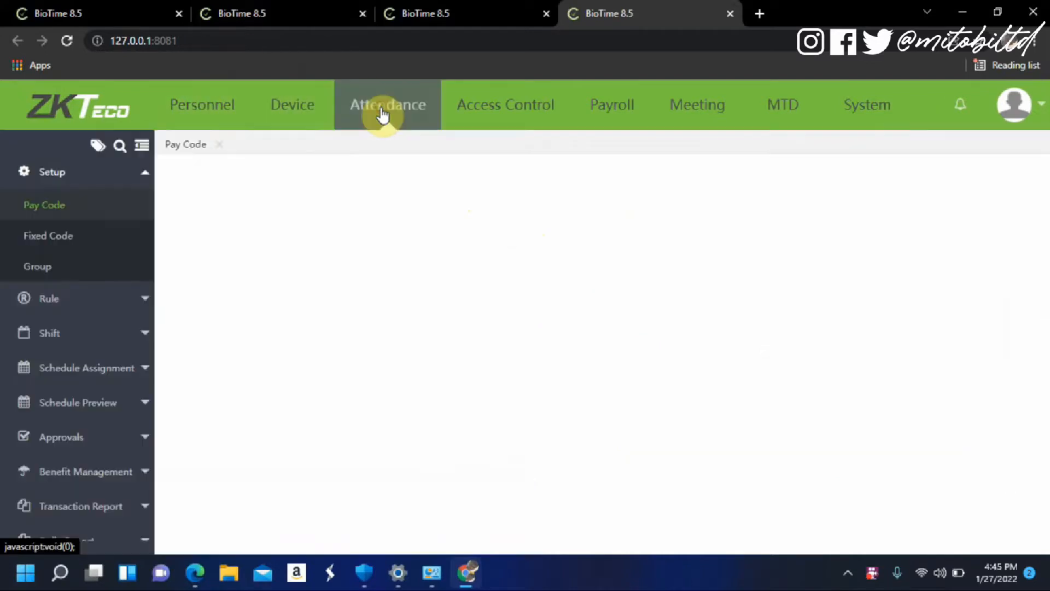
left_click(387, 104)
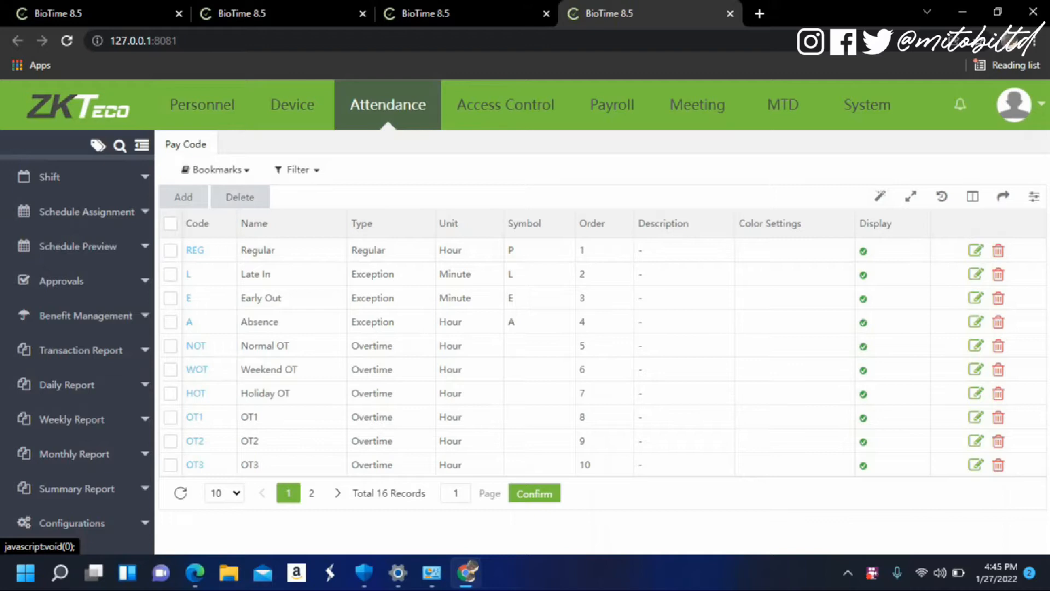
mouse_move(20, 459)
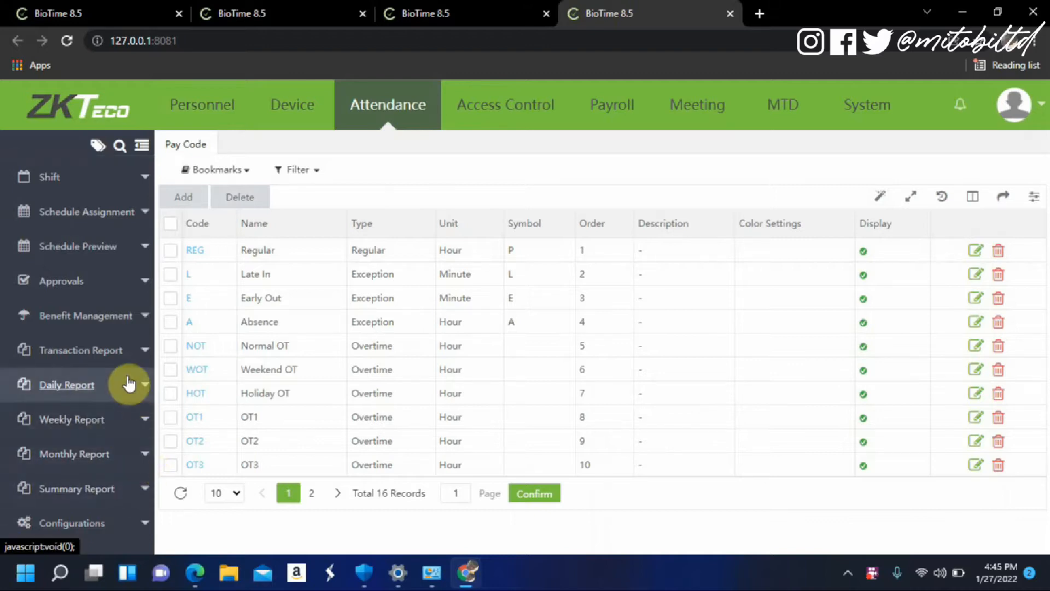
left_click(74, 453)
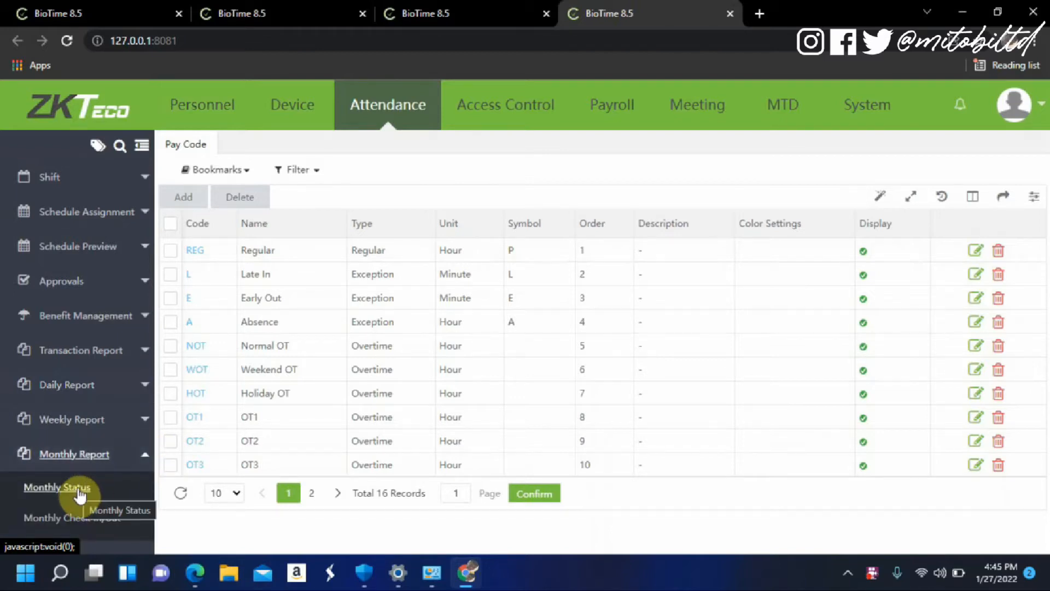
Open Monthly Status and select Engineering, Sales, Marketing and Human Resources departments.
left_click(57, 487)
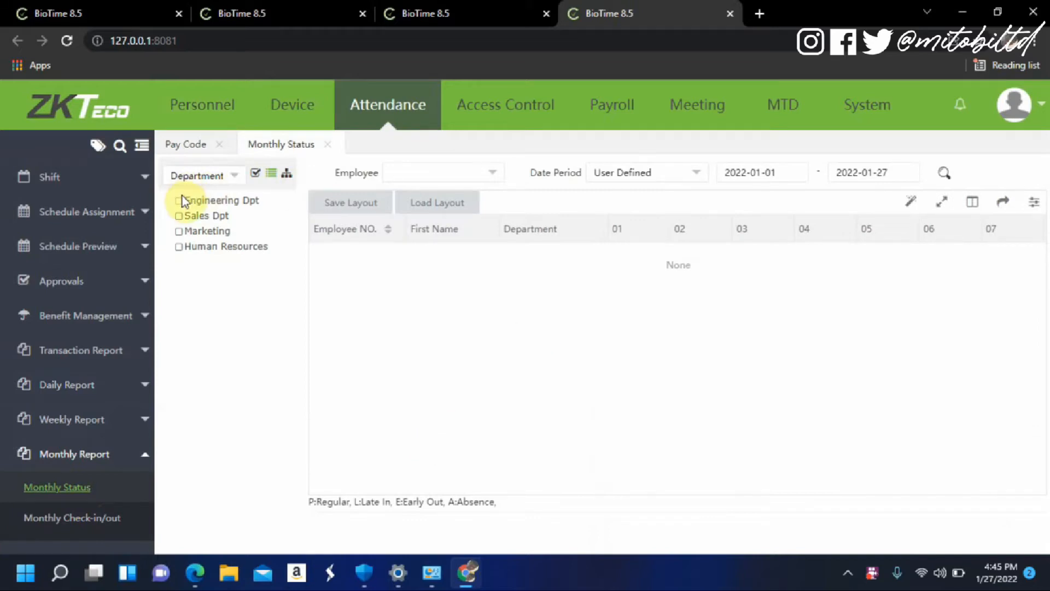
left_click(179, 200)
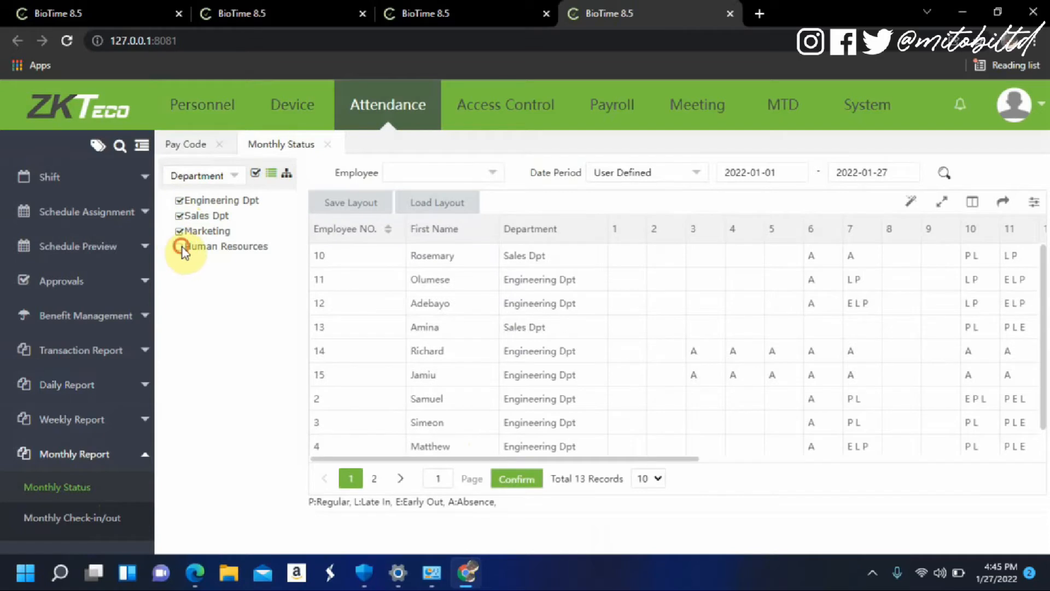
left_click(179, 246)
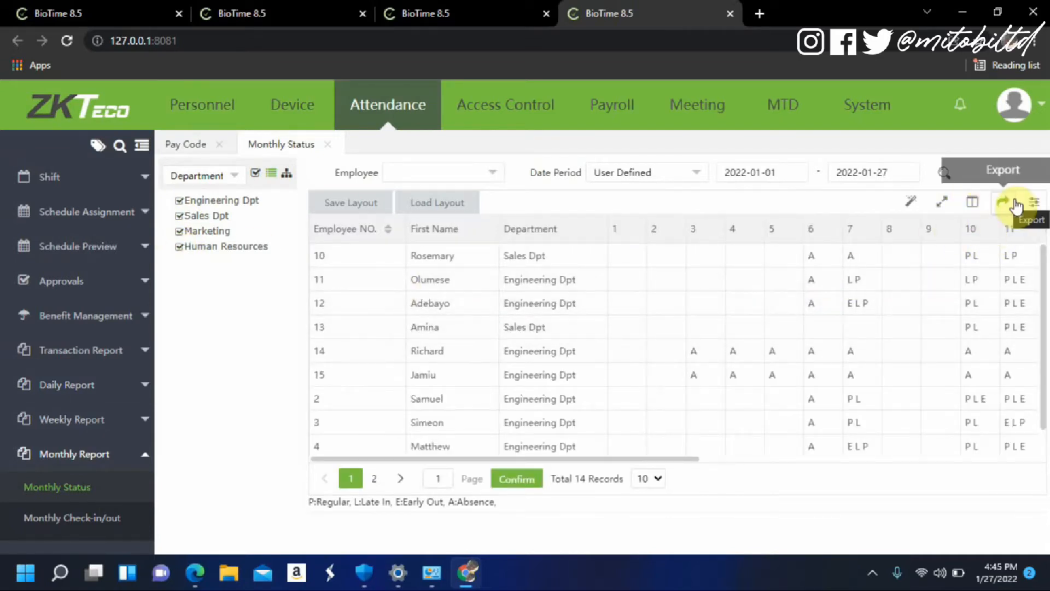
Export the Monthly Status report to PDF and open the downloaded file in Chrome.
left_click(1003, 202)
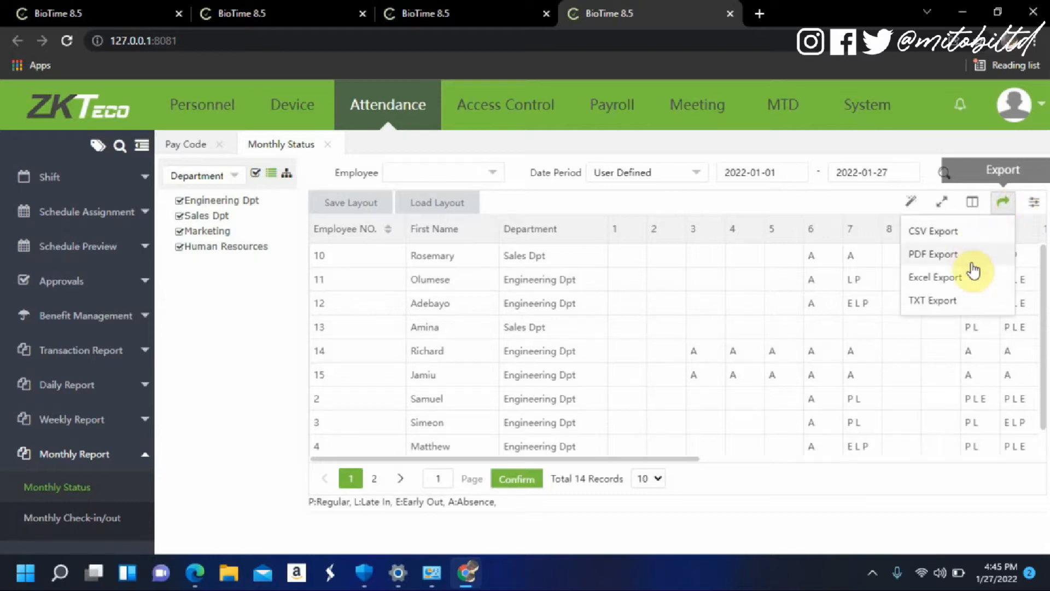
left_click(933, 254)
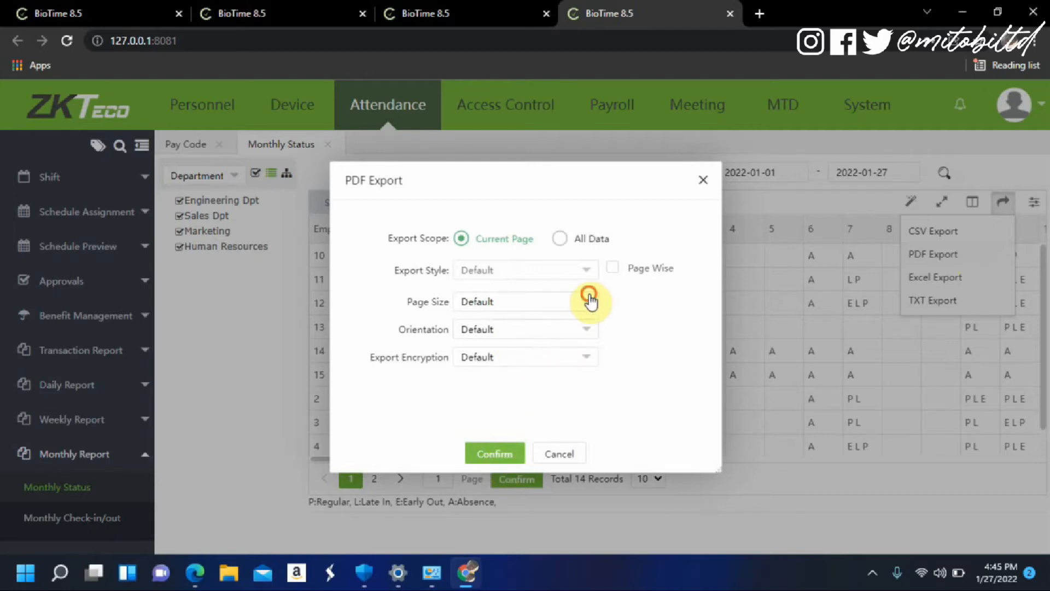
mouse_move(587, 332)
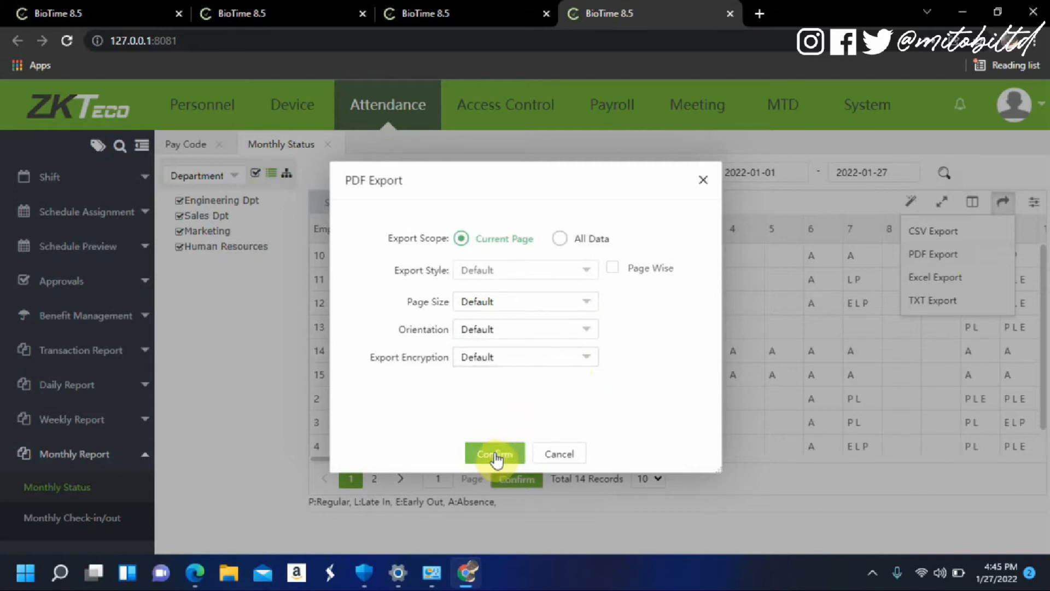
left_click(494, 453)
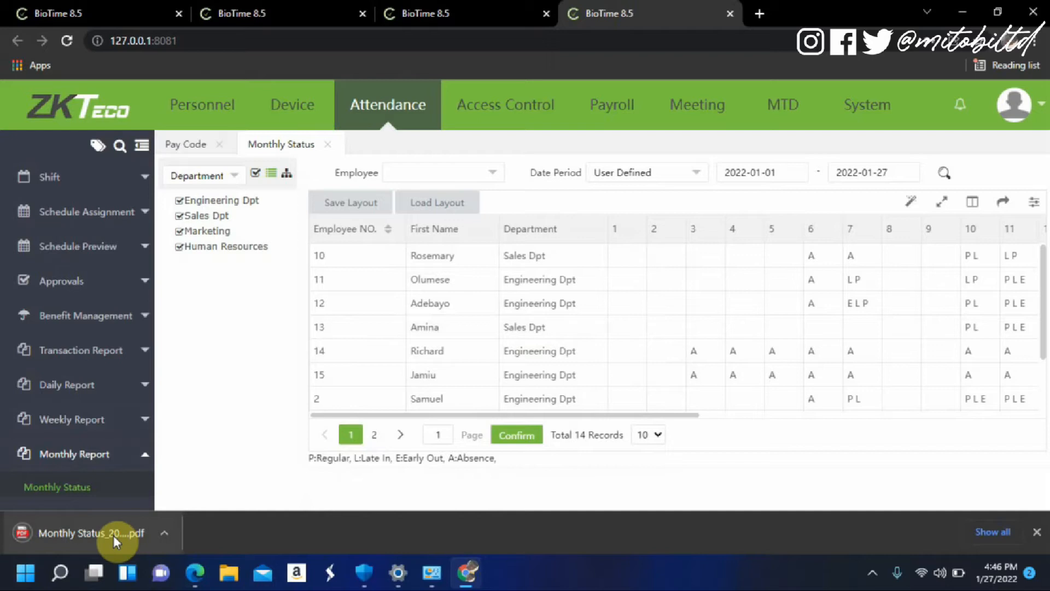
left_click(90, 532)
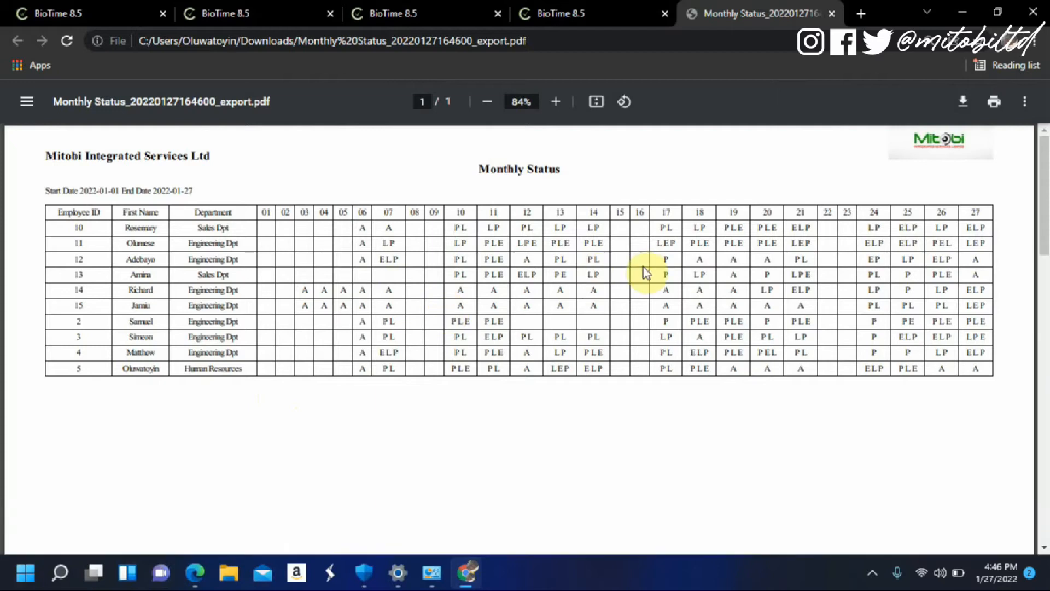
left_click(555, 102)
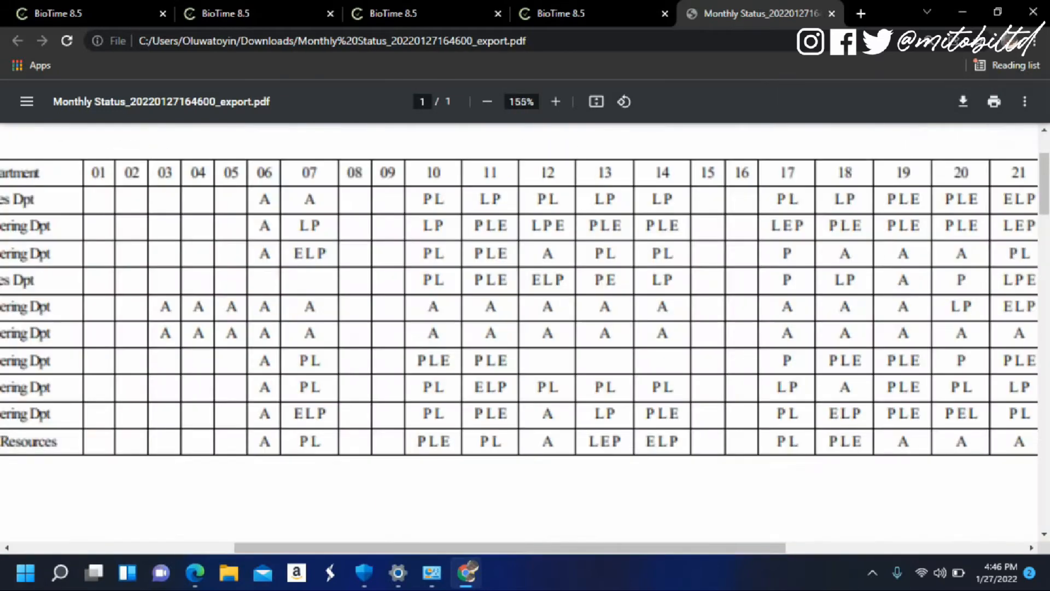
left_click(554, 102)
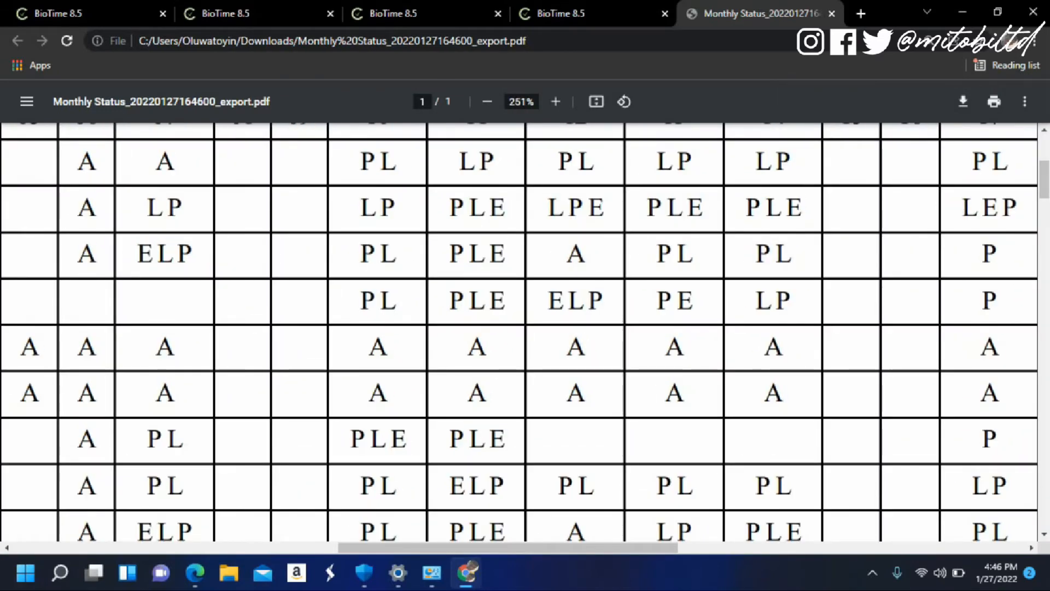
left_click(486, 101)
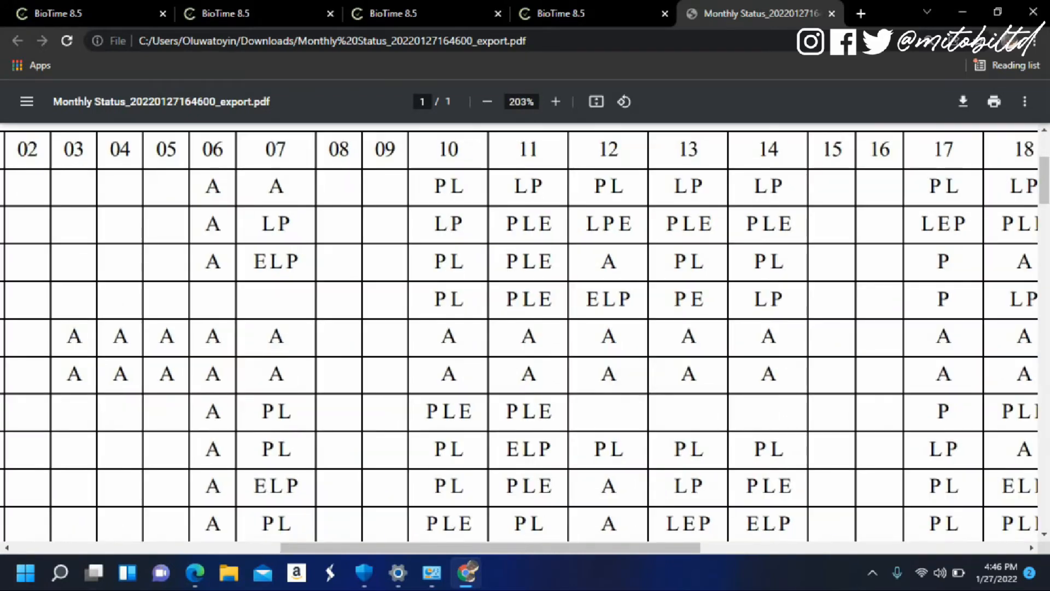
left_click(486, 102)
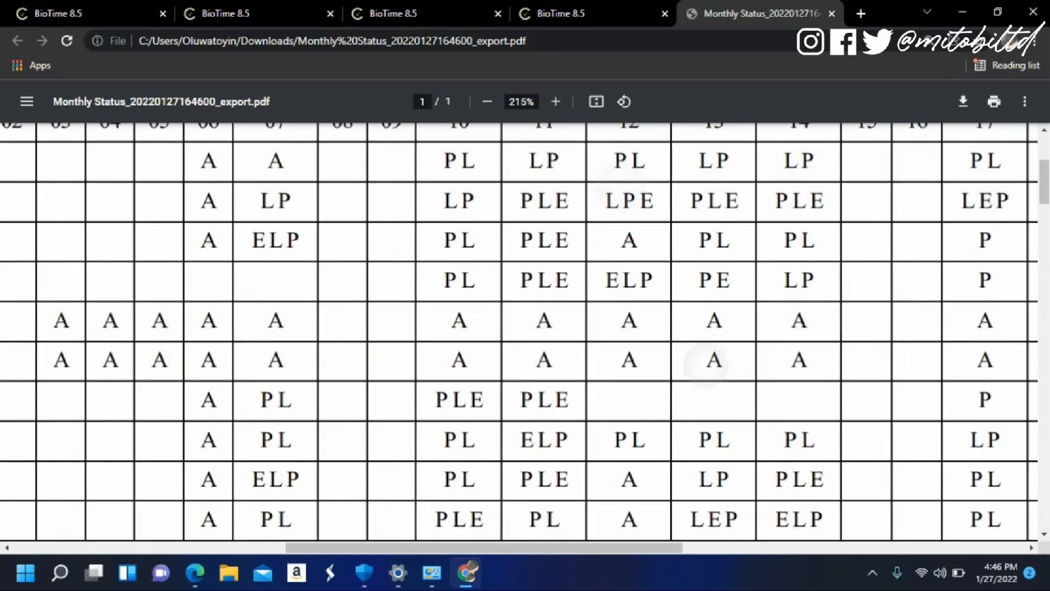
left_click(487, 102)
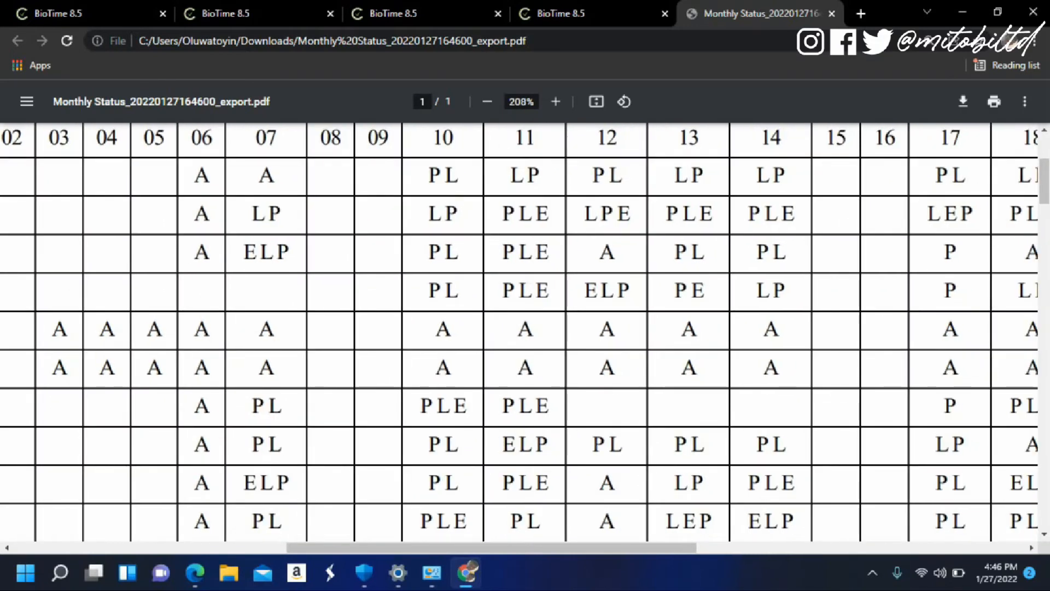
left_click(486, 101)
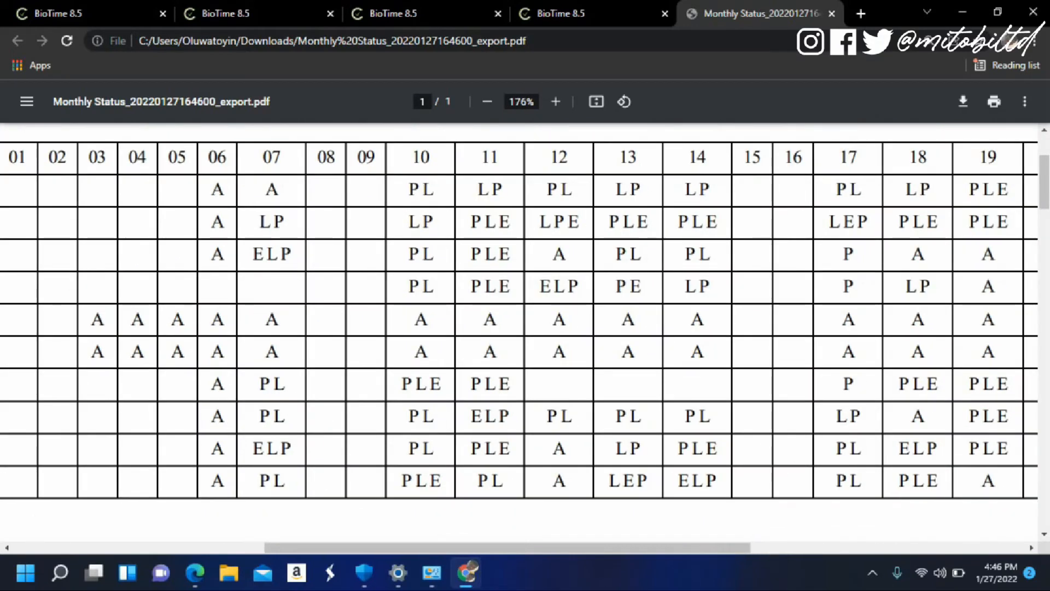
left_click(487, 101)
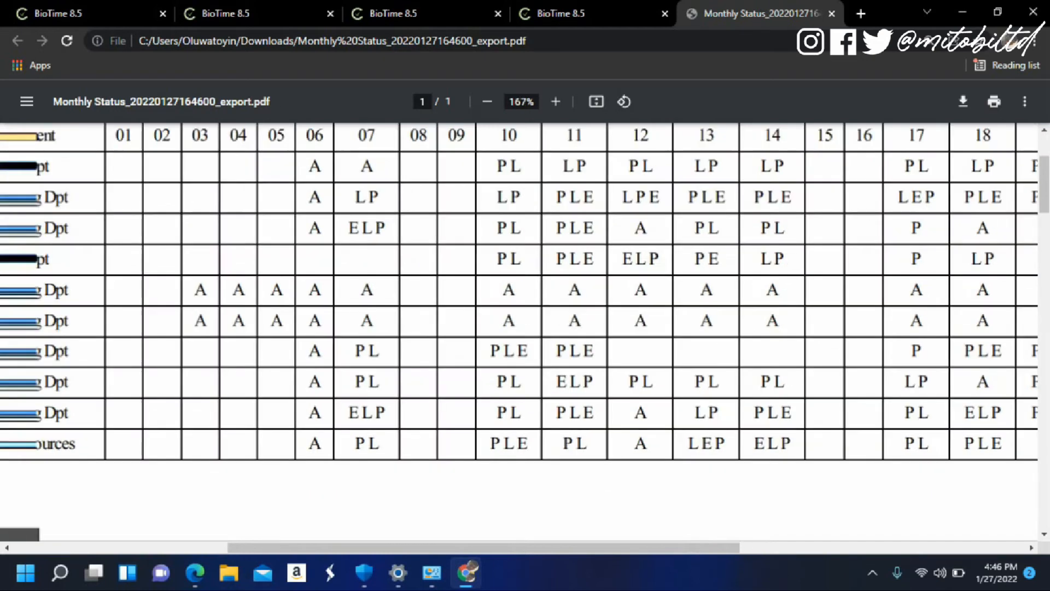
left_click(554, 102)
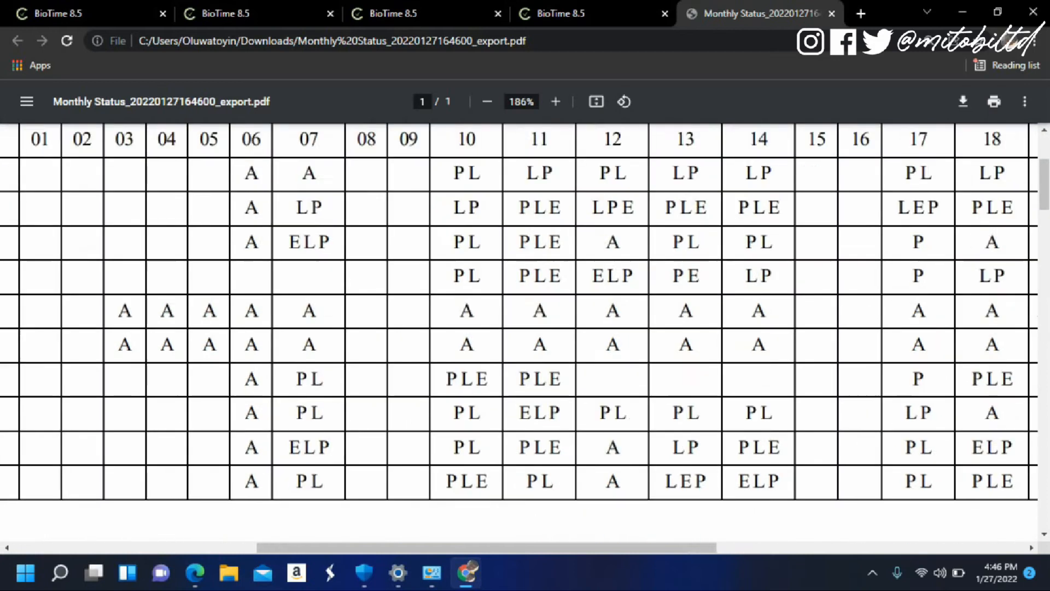
left_click(487, 101)
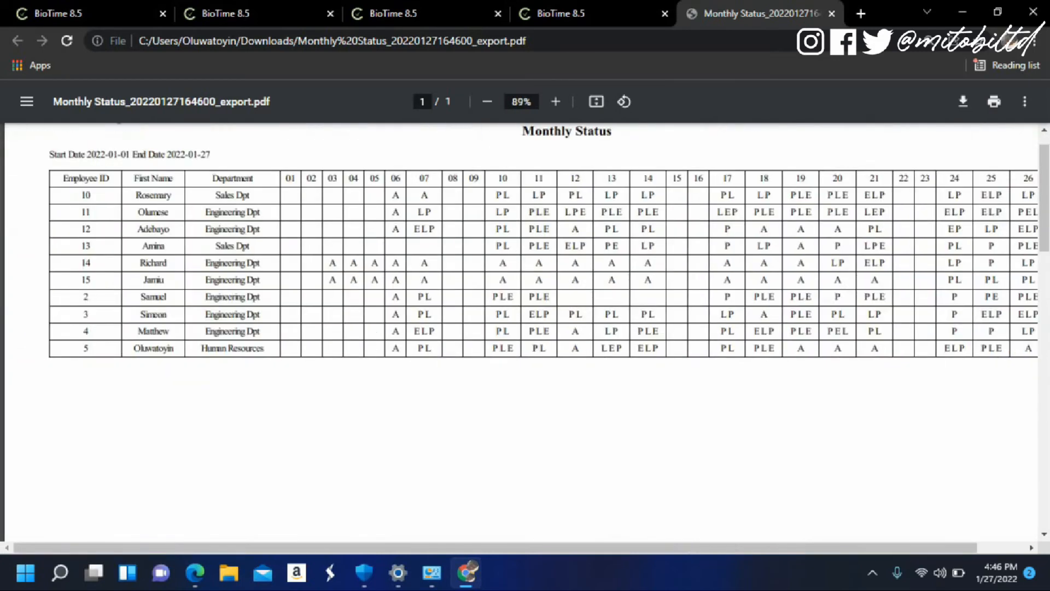
left_click(555, 102)
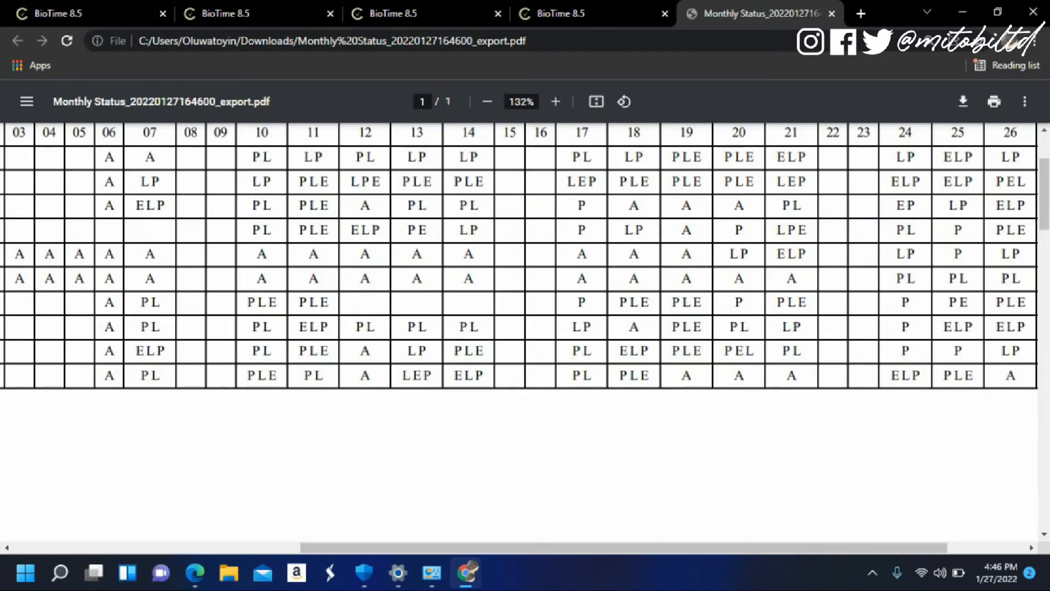
left_click(555, 101)
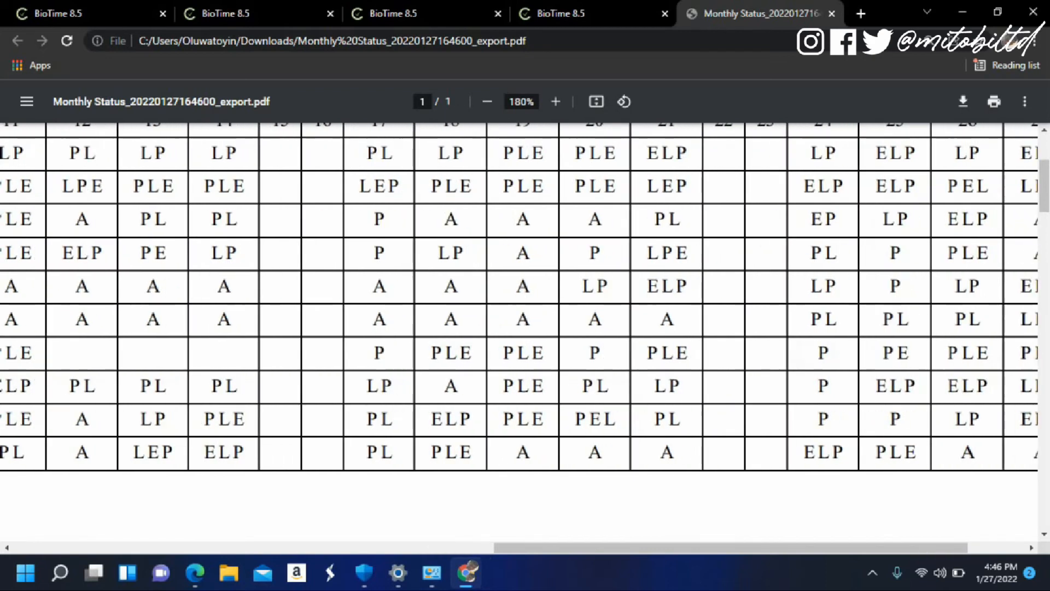
left_click(487, 101)
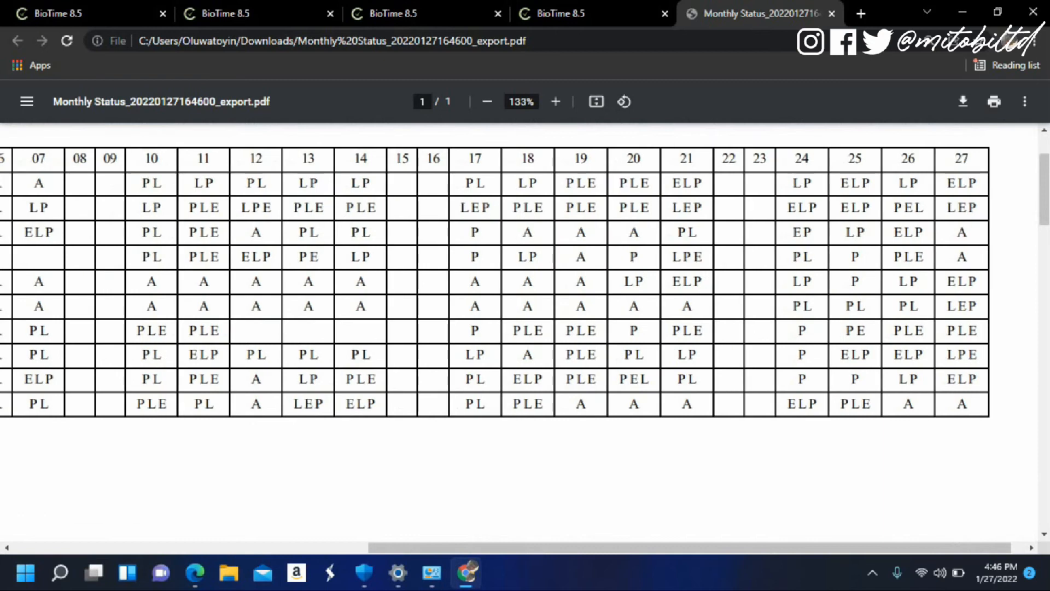
left_click(486, 101)
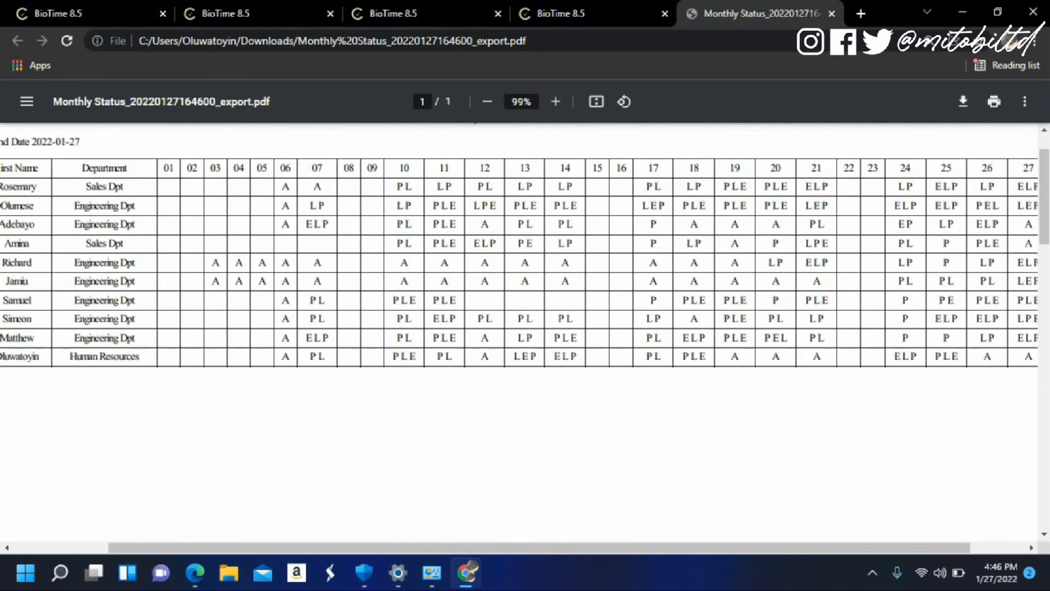
left_click(487, 101)
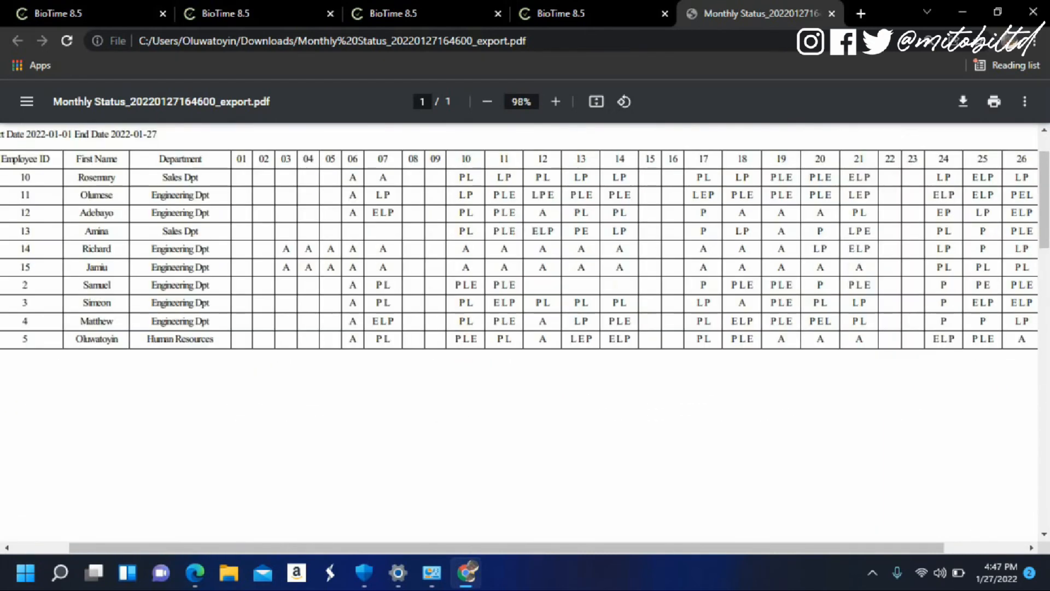